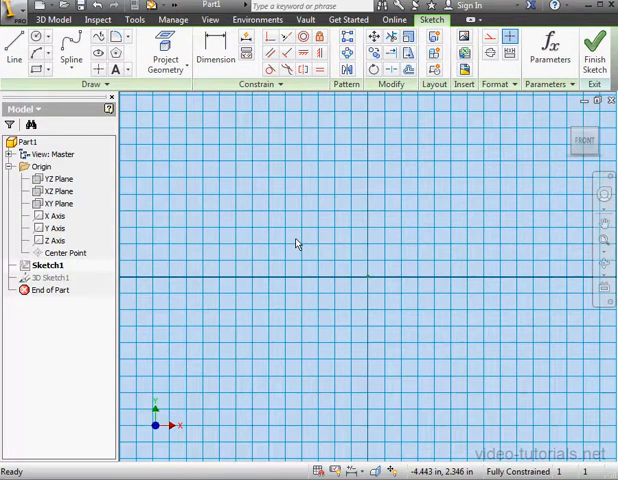
{"action": "mouse_move", "coordinate": [296, 238]}
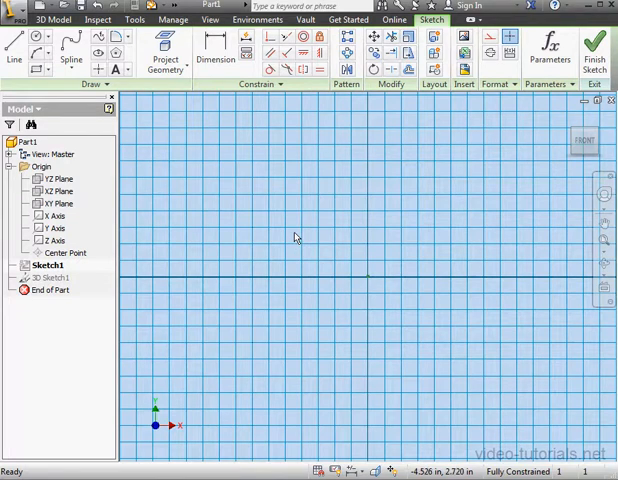
{"action": "mouse_move", "coordinate": [258, 192]}
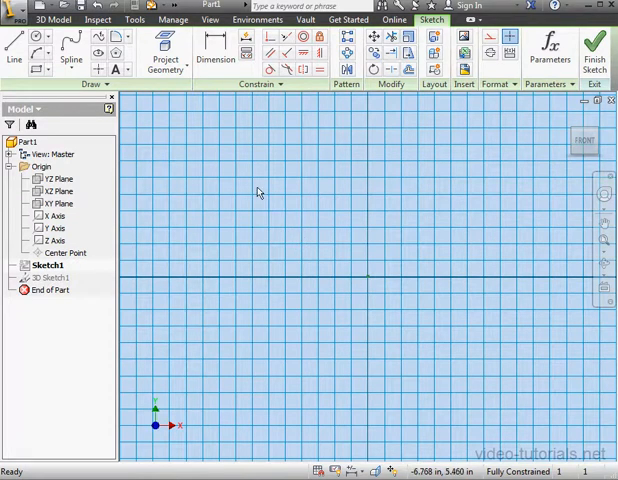
{"action": "mouse_move", "coordinate": [256, 190]}
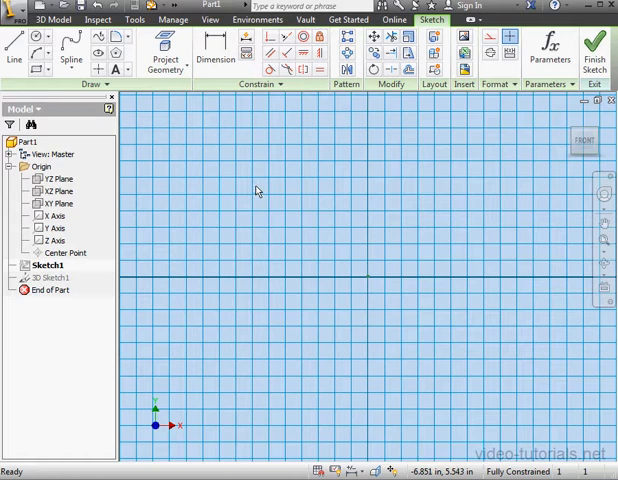
{"action": "mouse_move", "coordinate": [230, 176]}
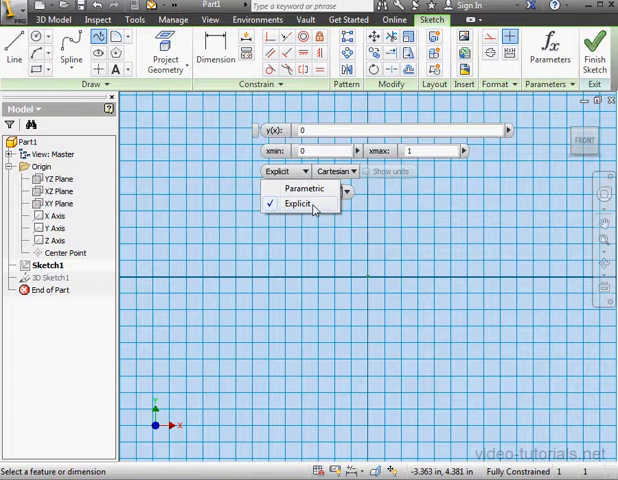
{"action": "mouse_move", "coordinate": [308, 204]}
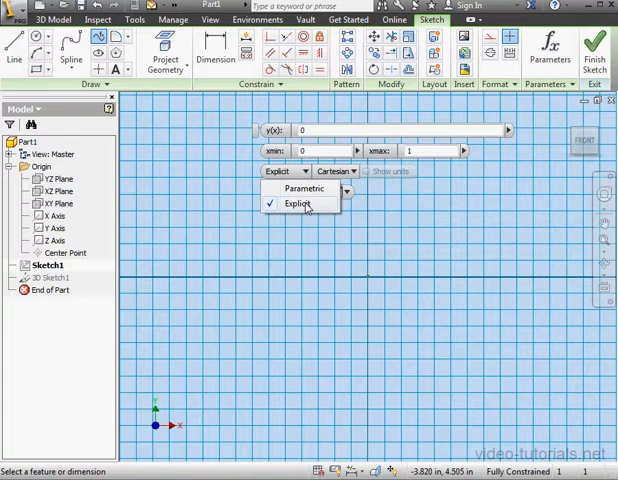
Switch the new 2D equation curve from explicit to parametric form
{"action": "left_click", "coordinate": [304, 204]}
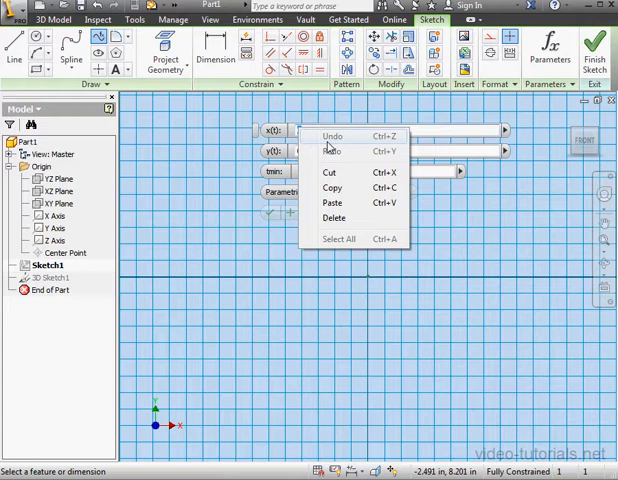
Paste the x(t)/y(t) teardrop equations, set the t range to -18, and accept the curve
{"action": "left_click", "coordinate": [332, 188]}
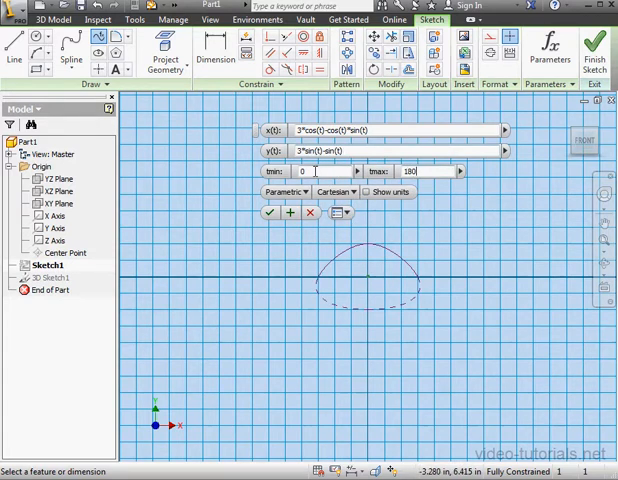
{"action": "type", "text": "-18"}
{"action": "type", "text": "6"}
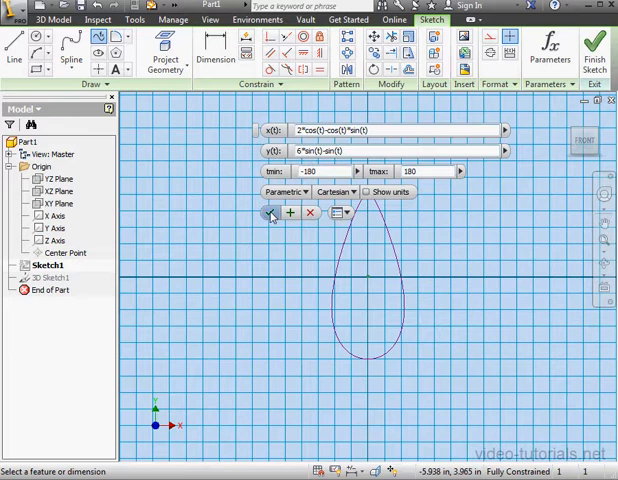
{"action": "left_click", "coordinate": [270, 212]}
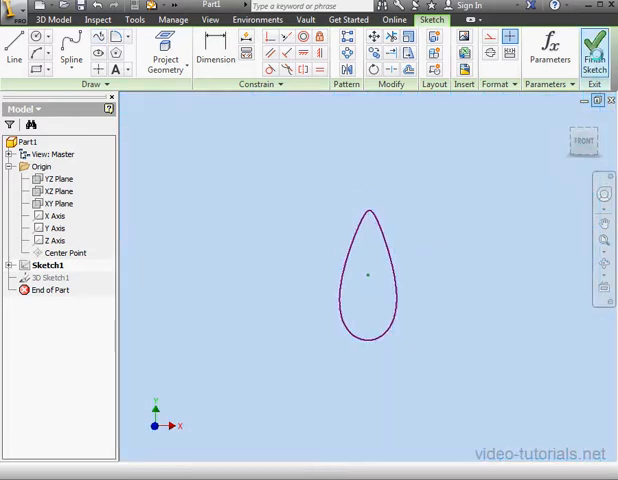
Finish the teardrop sketch and turn off Sketch1's visibility in the browser
{"action": "left_click", "coordinate": [594, 50]}
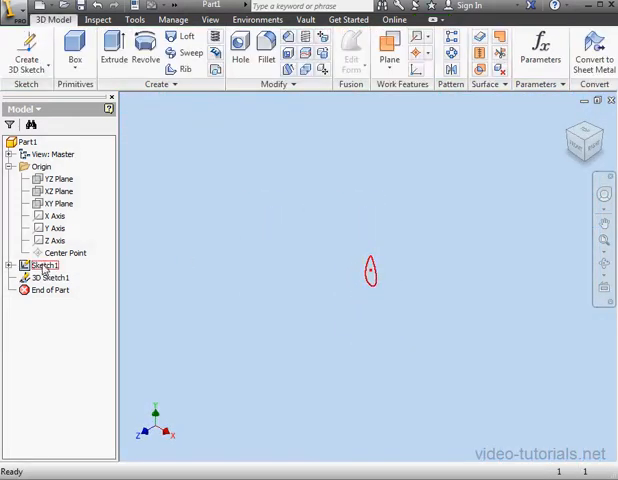
{"action": "right_click", "coordinate": [42, 264]}
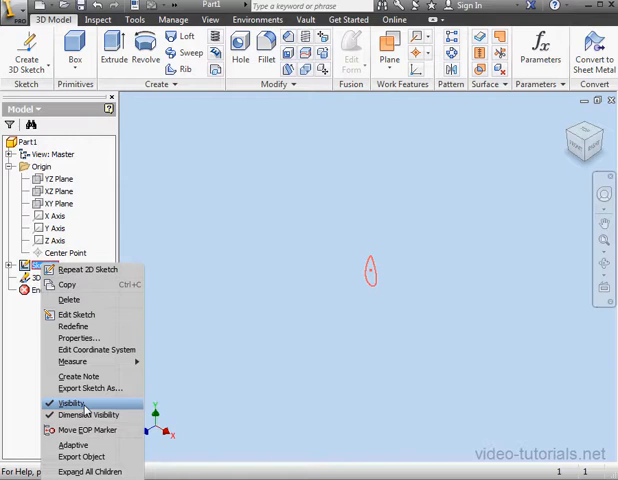
{"action": "left_click", "coordinate": [76, 316]}
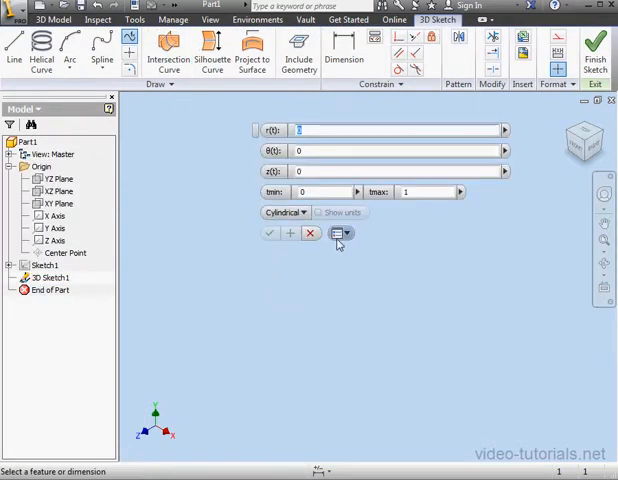
{"action": "left_click", "coordinate": [288, 212]}
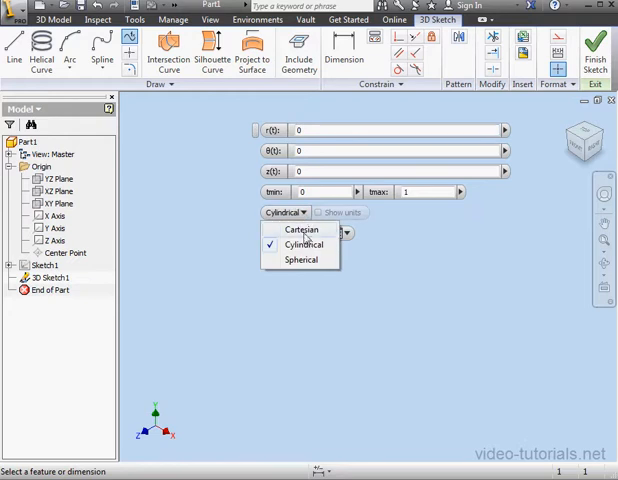
{"action": "left_click", "coordinate": [300, 228]}
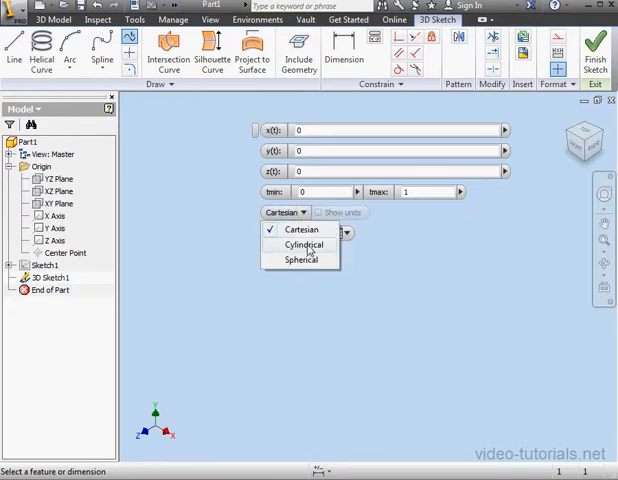
{"action": "left_click", "coordinate": [304, 260]}
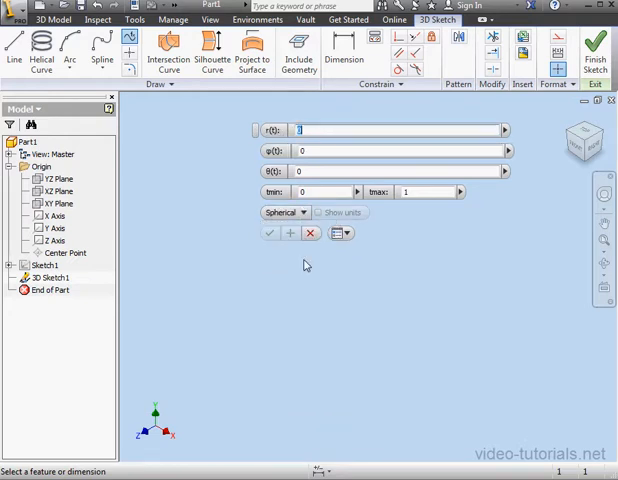
{"action": "left_click", "coordinate": [284, 212]}
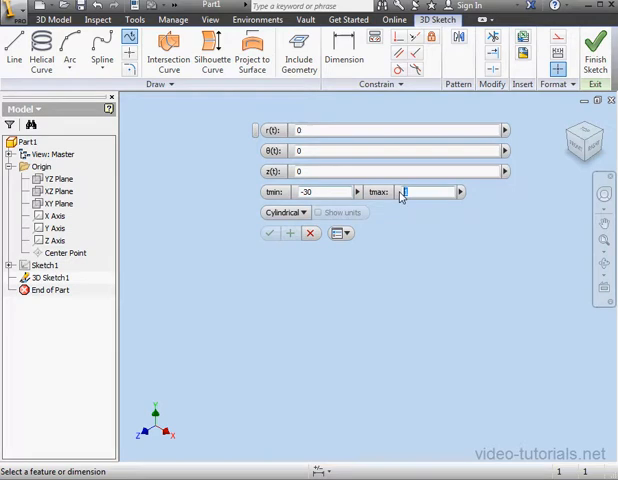
Enter tmax 30, θ(t) = t, z(t) = 0 and r(t) = t+1 for the cylindrical spiral curve
{"action": "type", "text": "30"}
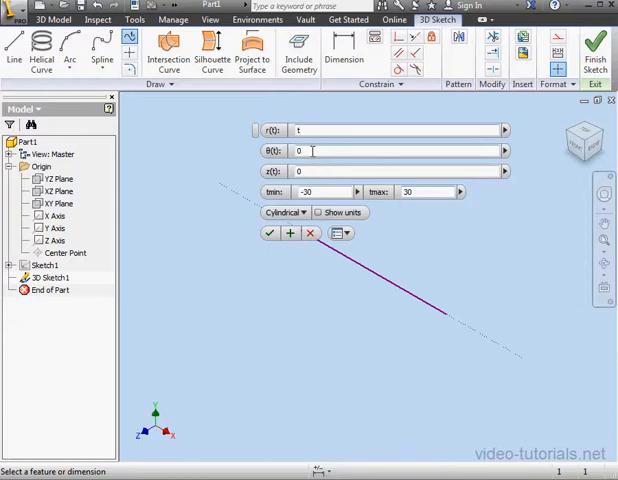
{"action": "type", "text": "t^2*1"}
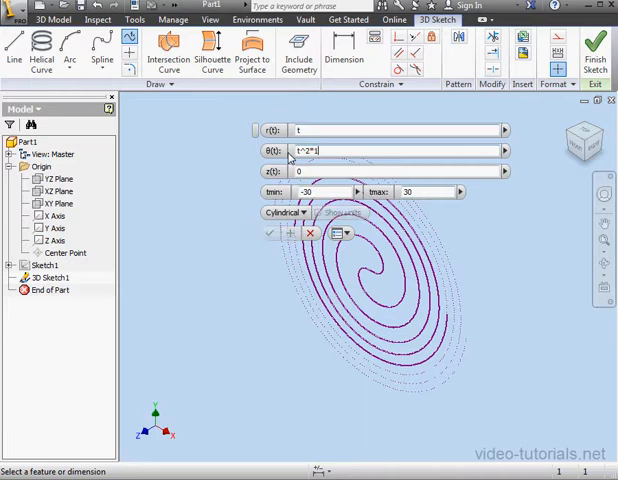
{"action": "type", "text": "0"}
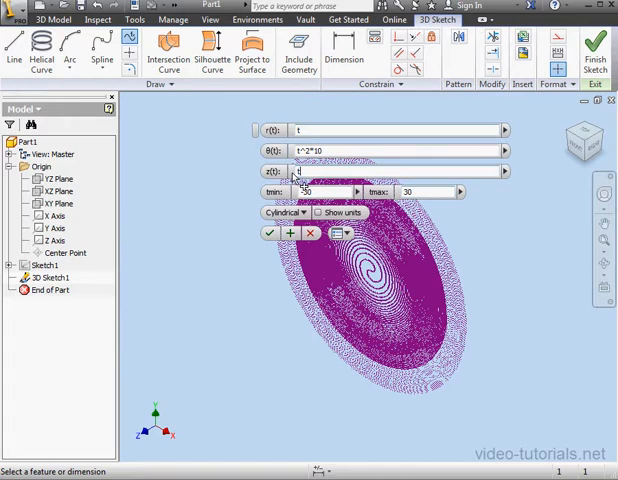
{"action": "type", "text": "t+1"}
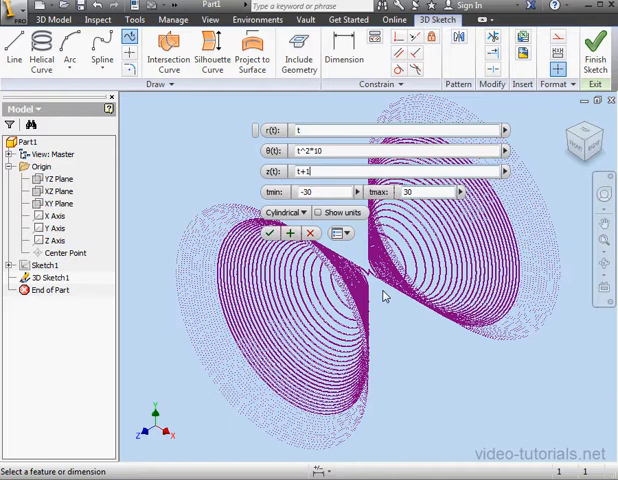
{"action": "mouse_move", "coordinate": [374, 290]}
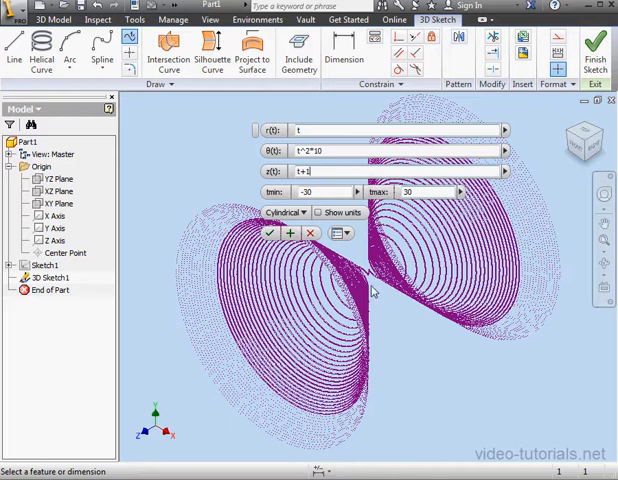